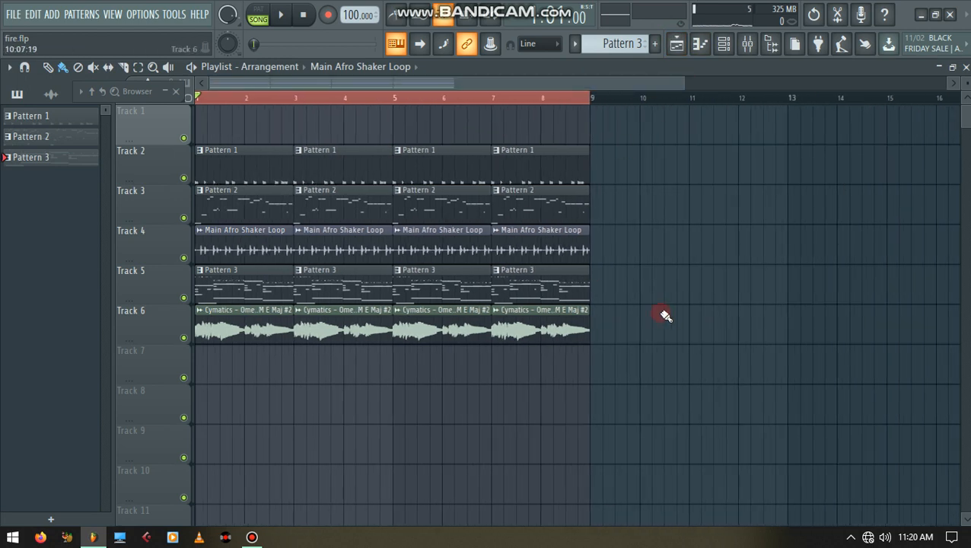
Play the six-track arrangement, stop it, and bring up Pattern 1's drum steps in the Channel Rack
{"action": "left_click", "coordinate": [281, 15]}
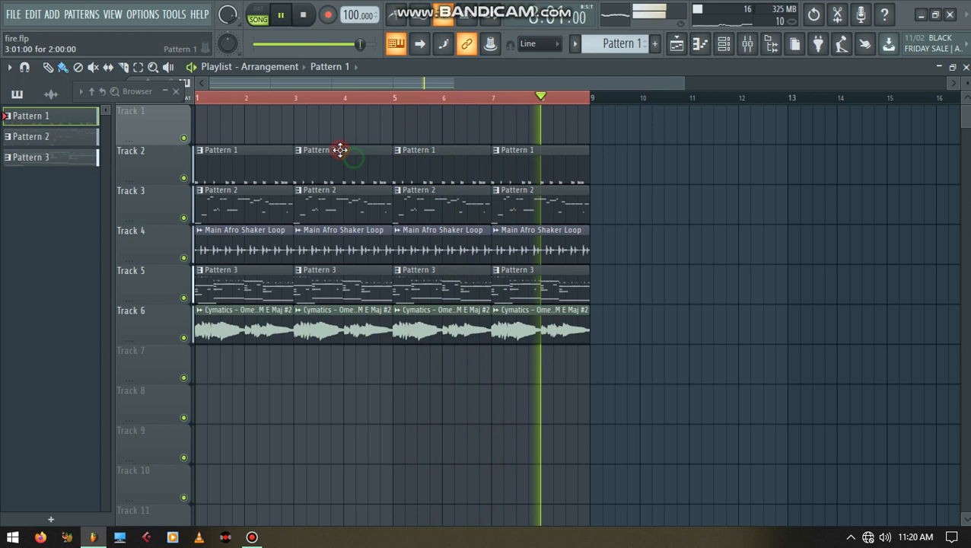
{"action": "left_click", "coordinate": [280, 16]}
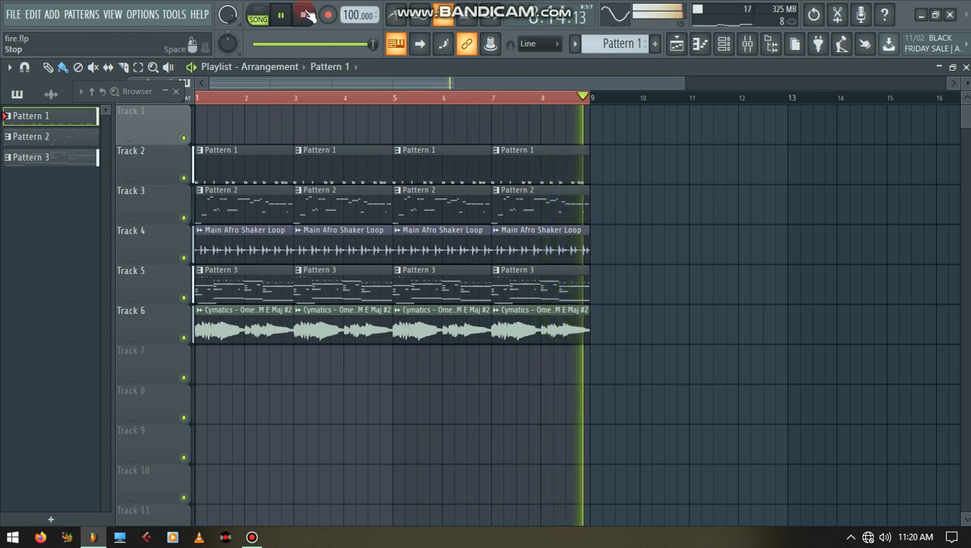
{"action": "left_click", "coordinate": [304, 15]}
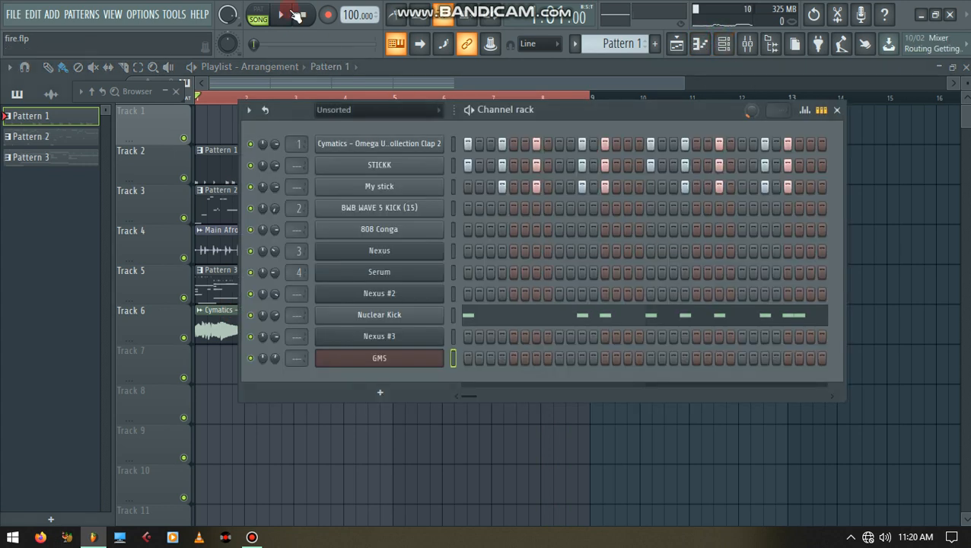
Play back Pattern 1's drum steps and close the Channel Rack to return to the arrangement
{"action": "left_click", "coordinate": [280, 13]}
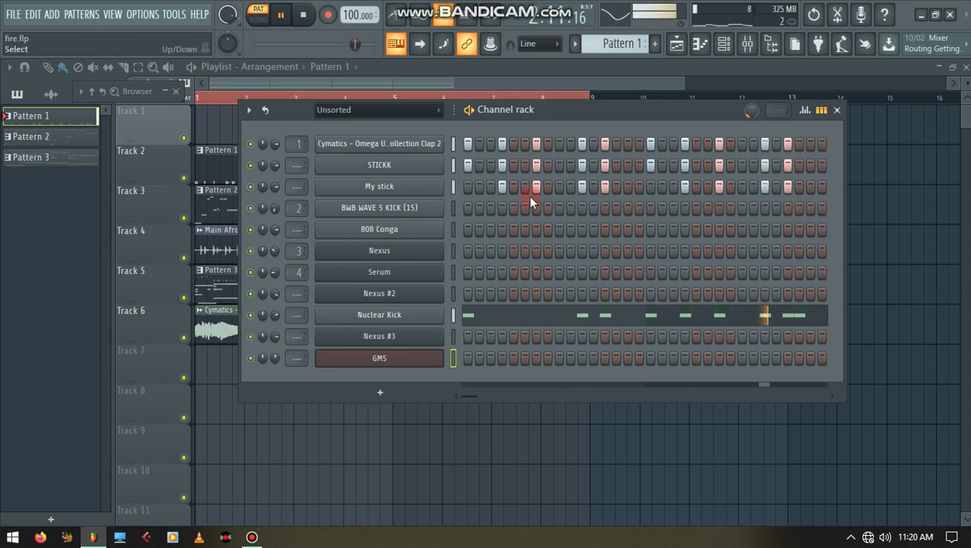
{"action": "left_click", "coordinate": [837, 110]}
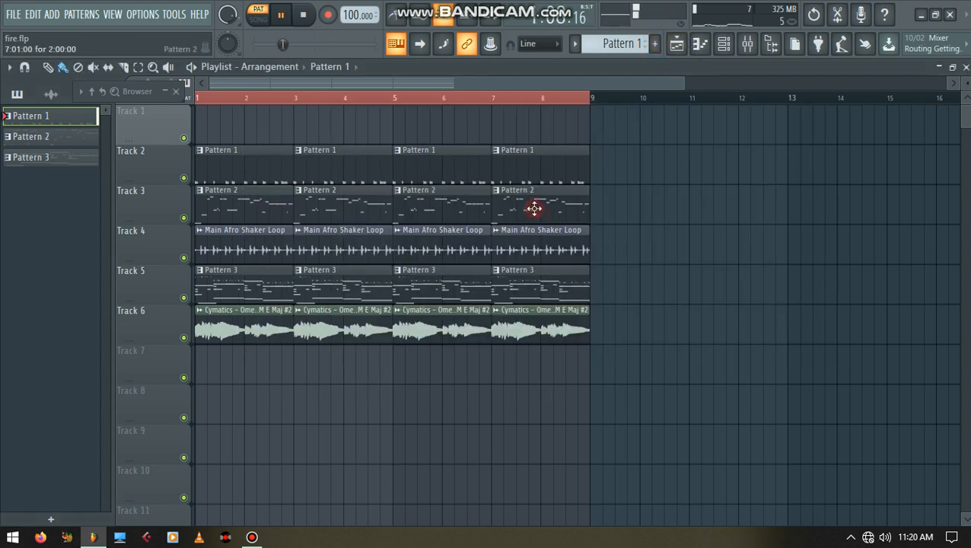
Select Pattern 3 and show its synth melody channels in the Channel Rack
{"action": "left_click", "coordinate": [30, 137]}
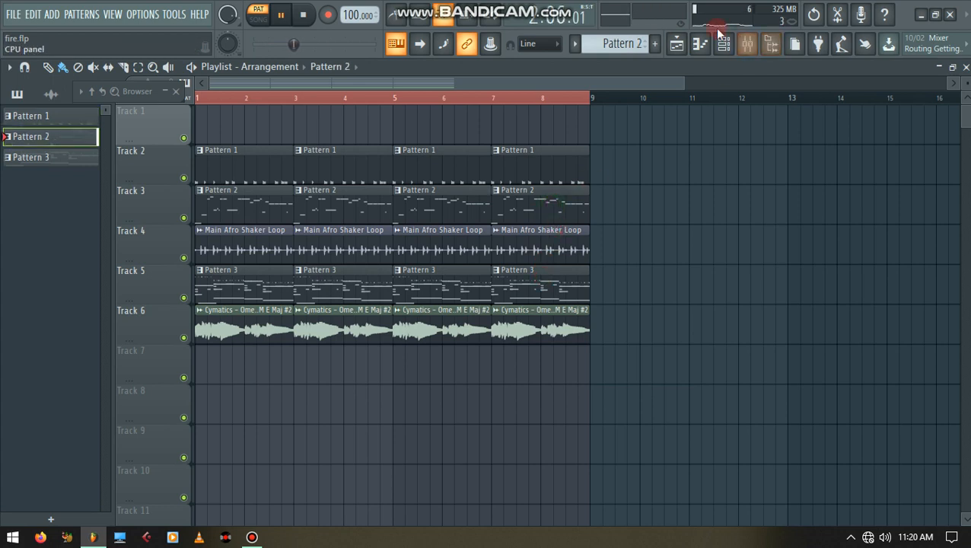
{"action": "left_click", "coordinate": [724, 43]}
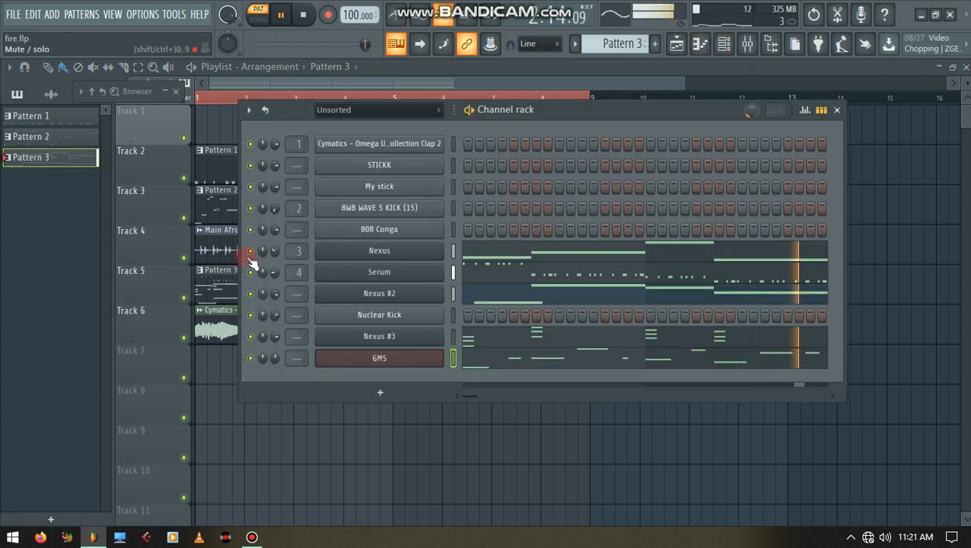
View the Nexus melody notes and instrument, then close Nexus to move on to Serum
{"action": "double_click", "coordinate": [379, 249]}
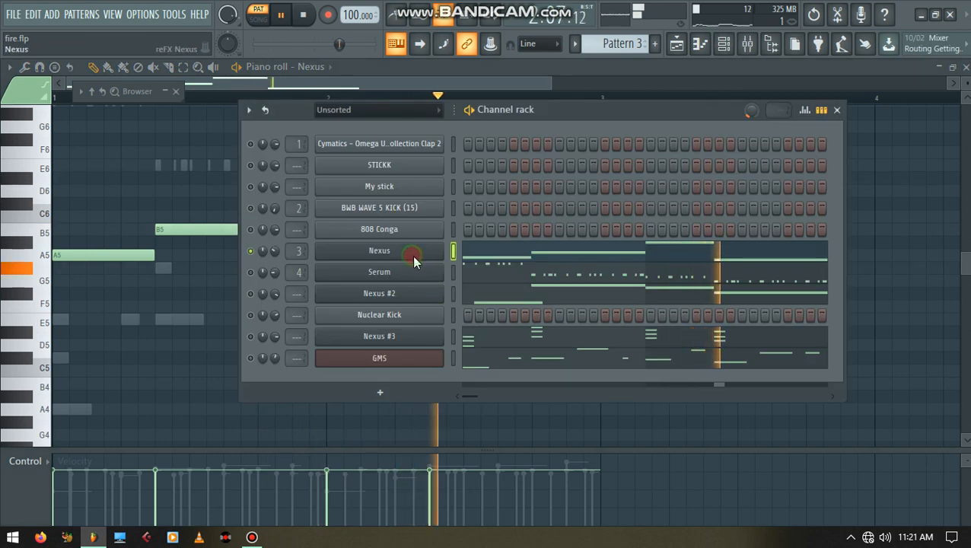
{"action": "left_click", "coordinate": [379, 250]}
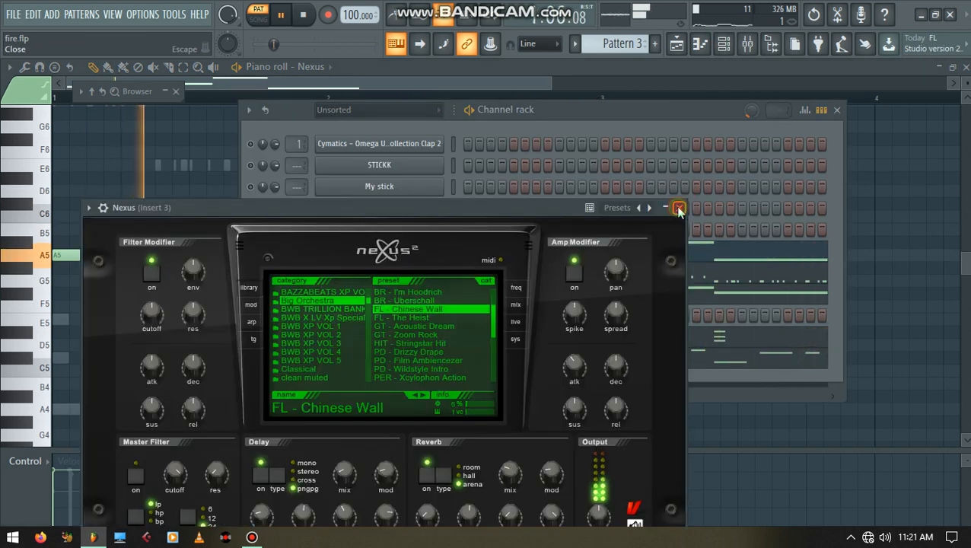
{"action": "left_click", "coordinate": [679, 207]}
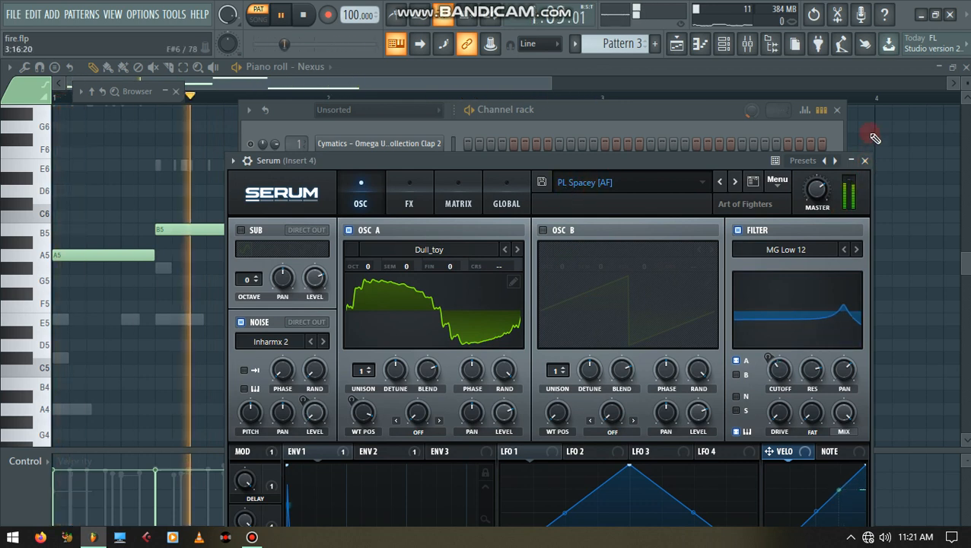
Close Serum so the Nexus #3 instrument with its CastleVaniaPluck preset can be shown
{"action": "left_click", "coordinate": [865, 160]}
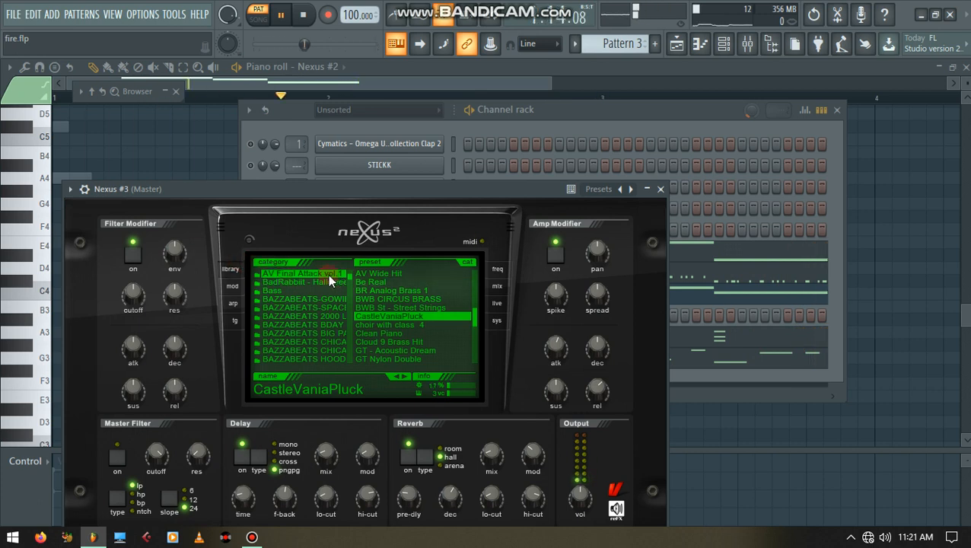
Close the Nexus #3 instrument to show the GMS melody notes in the piano roll
{"action": "left_click", "coordinate": [661, 189]}
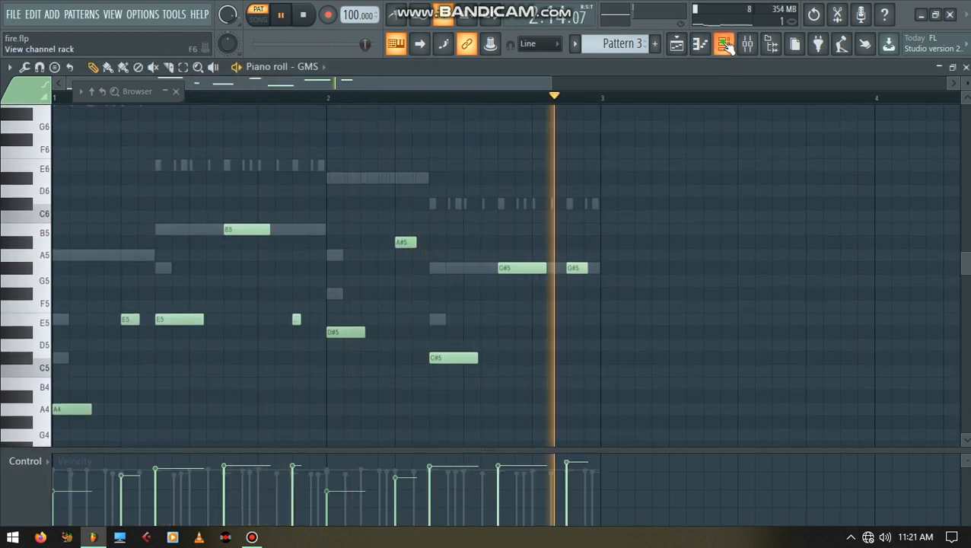
Return to the six-track playlist arrangement showing Pattern 3
{"action": "left_click", "coordinate": [724, 43]}
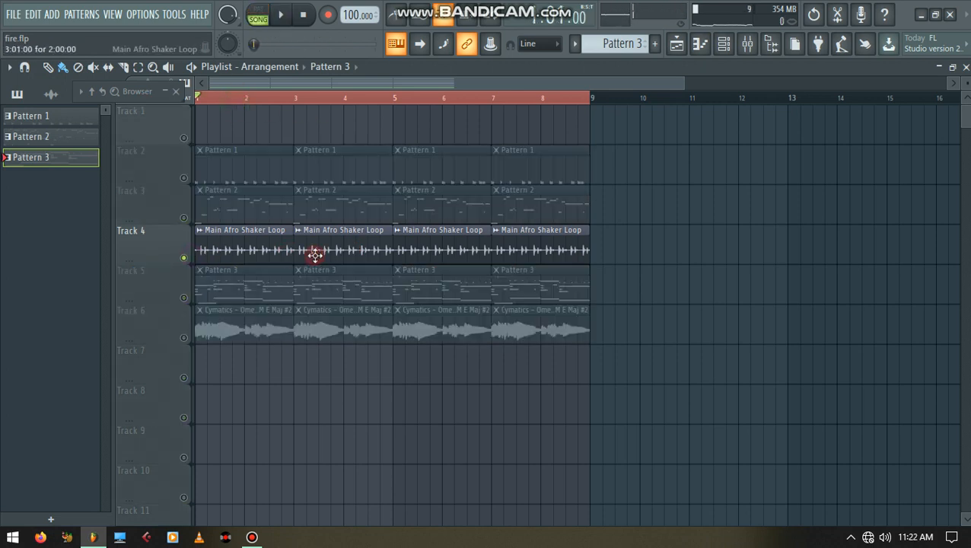
Solo the sample track, bring all tracks back, close the Channel Rack and show the mixer with Fruity Limiter on Master
{"action": "left_click", "coordinate": [280, 13]}
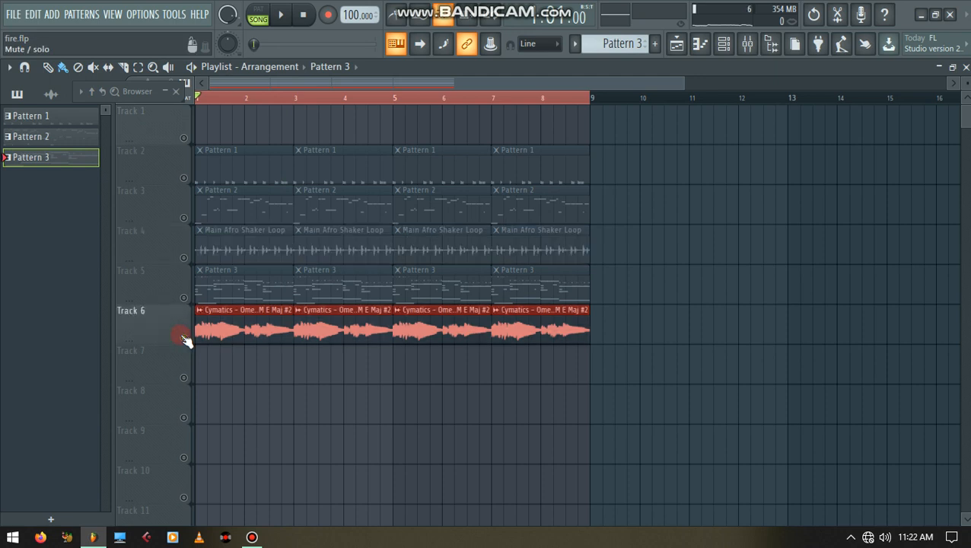
{"action": "left_click", "coordinate": [280, 14]}
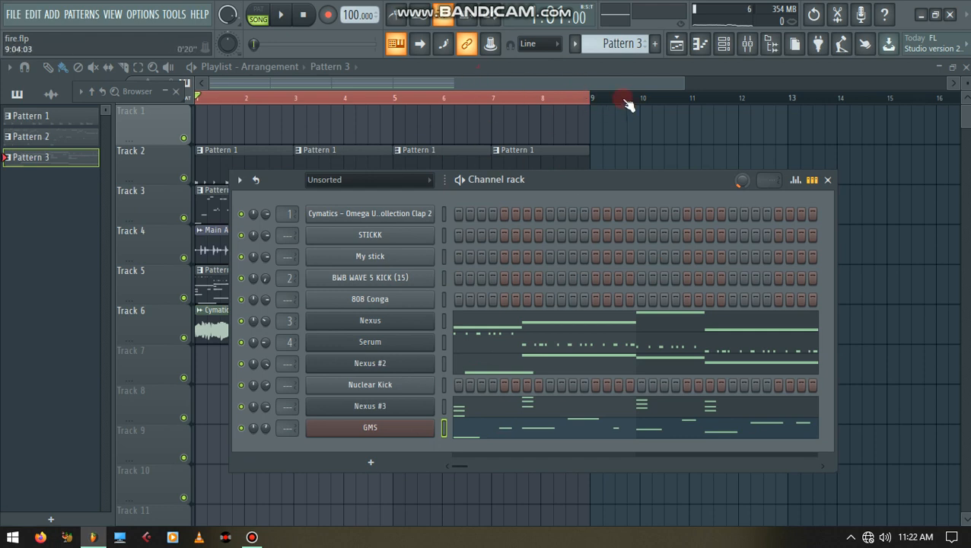
{"action": "left_click", "coordinate": [828, 180]}
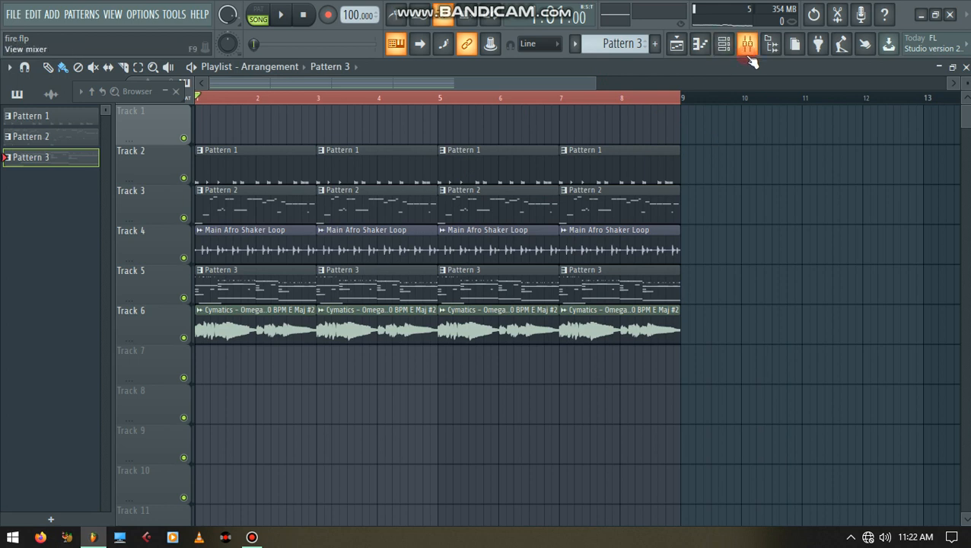
{"action": "left_click", "coordinate": [748, 43]}
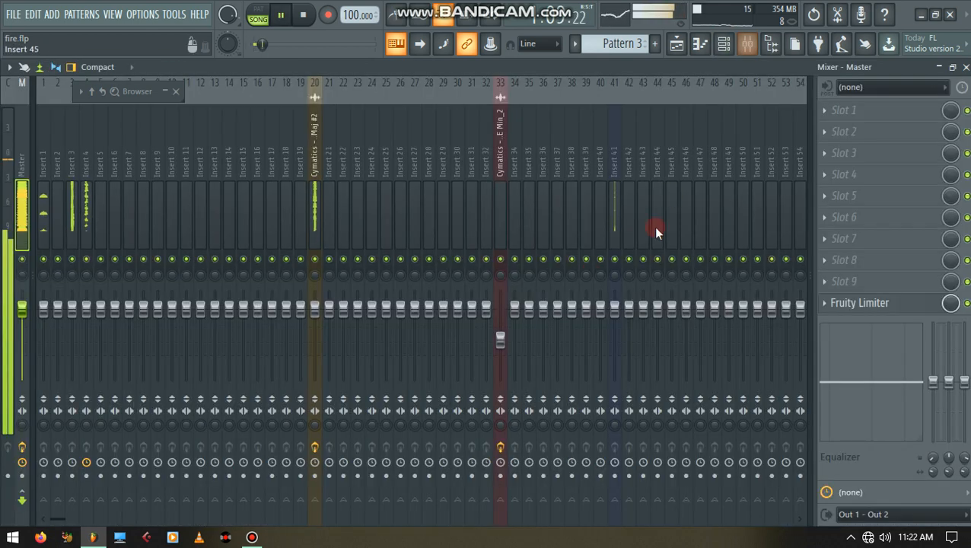